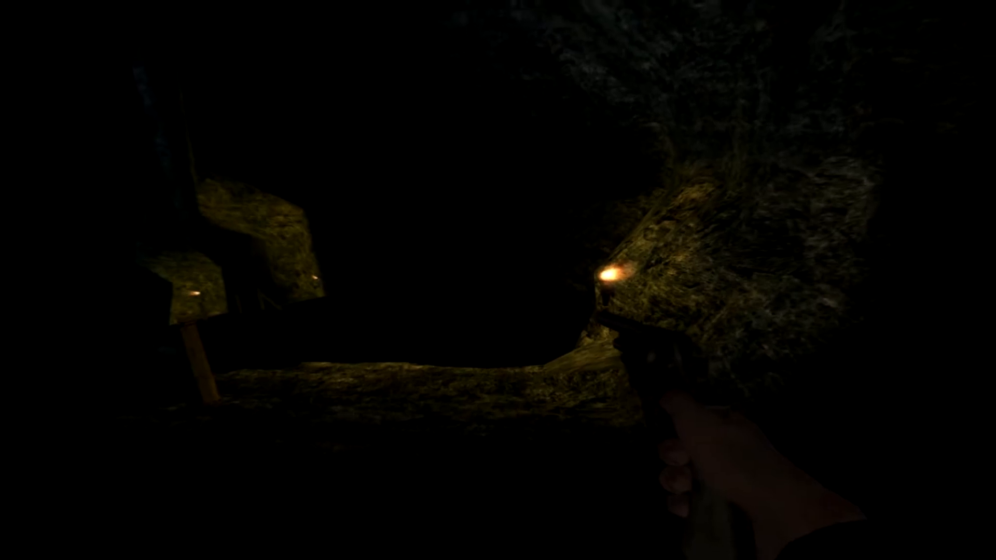
mouse_move(498, 280)
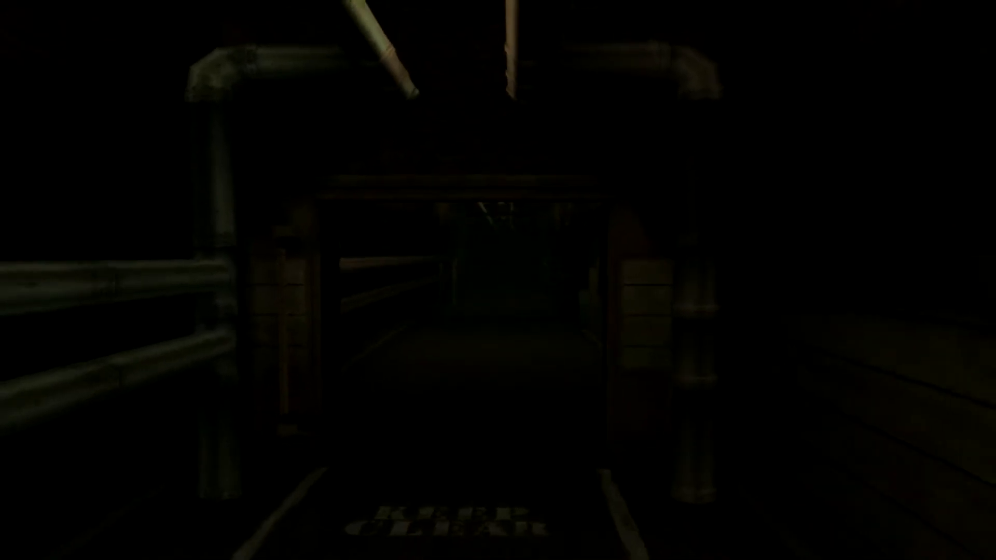
key(w)
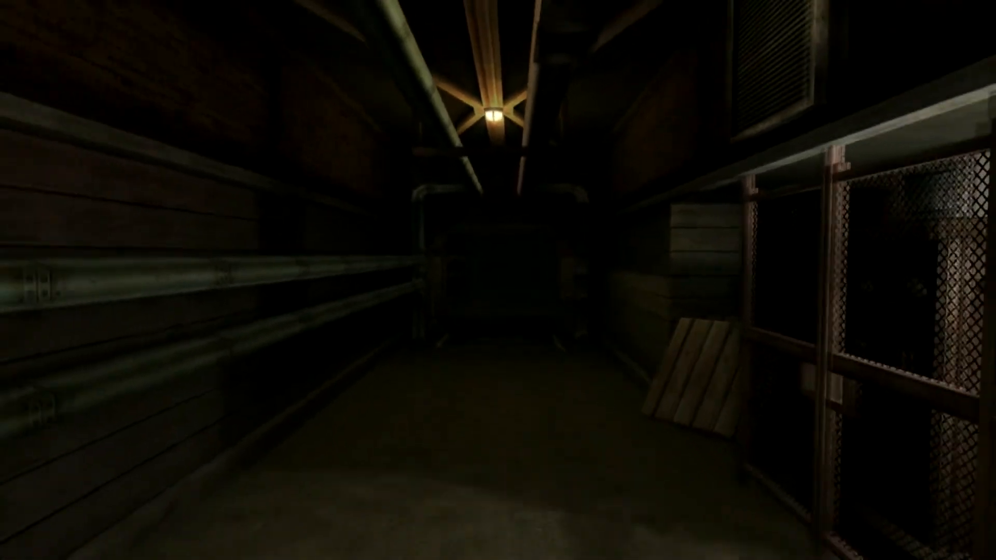
mouse_move(498, 281)
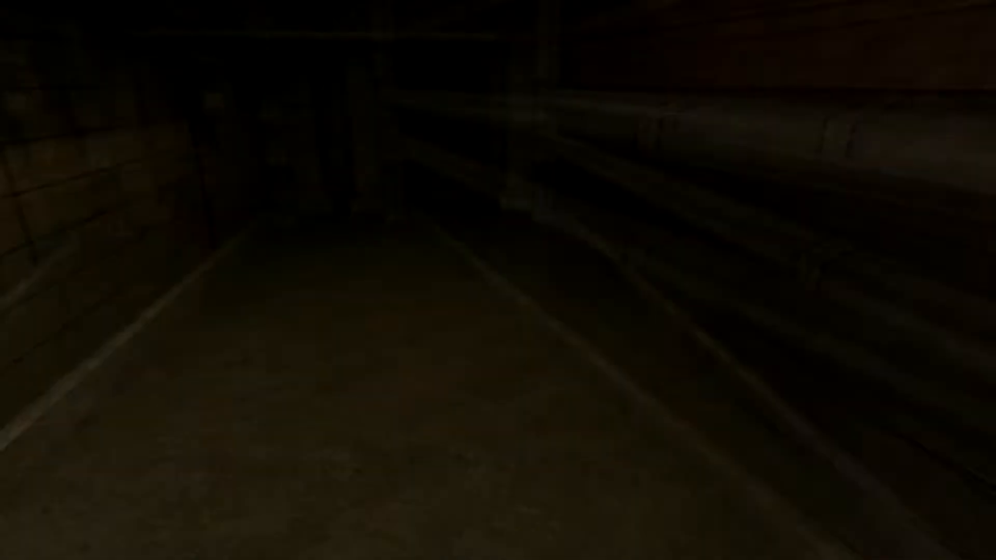
mouse_move(498, 280)
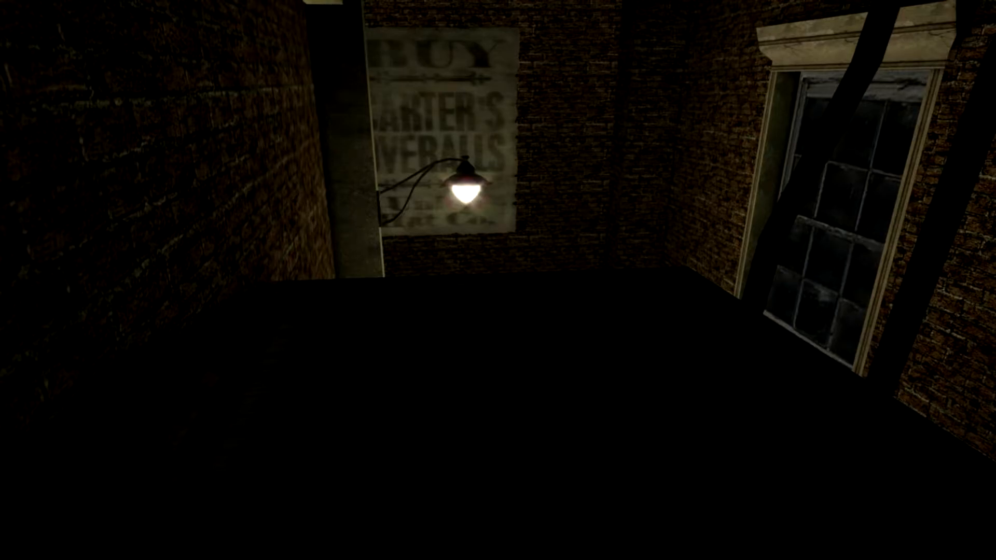
mouse_move(498, 280)
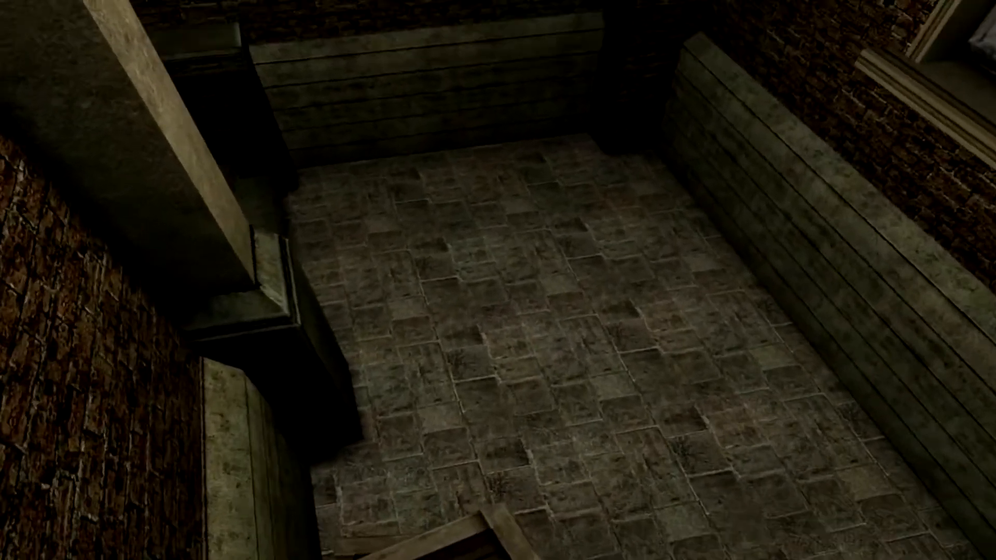